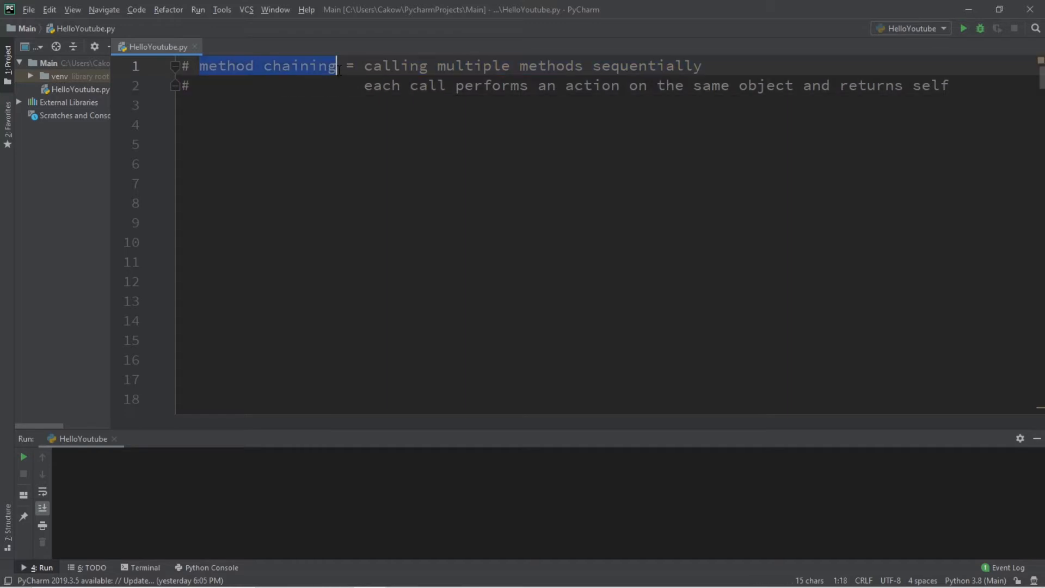
Step: Highlight words in the method-chaining definition comment above the Car class
{"action": "left_click", "coordinate": [393, 66]}
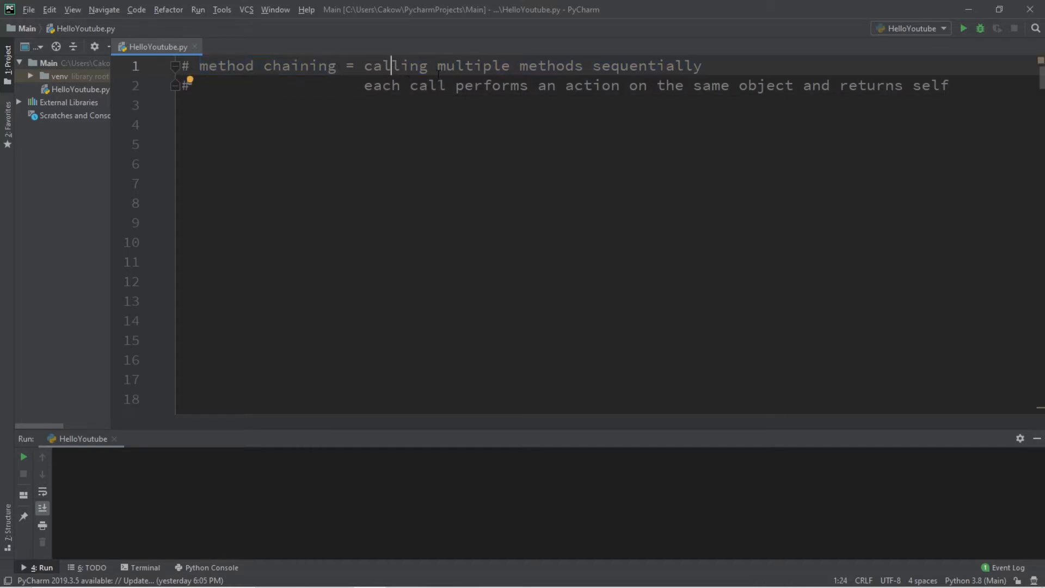
{"action": "double_click", "coordinate": [646, 65]}
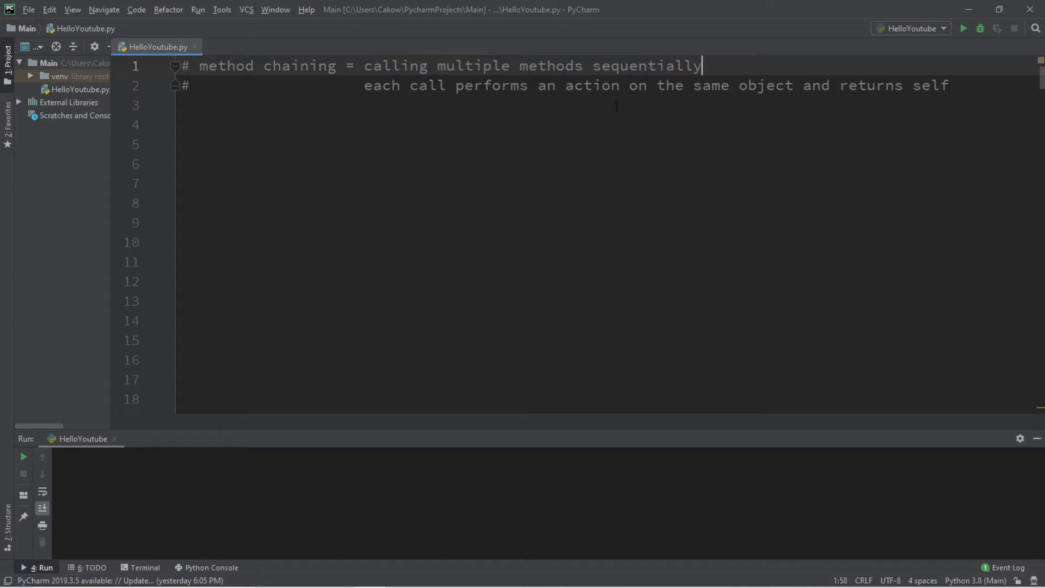
{"action": "double_click", "coordinate": [931, 85]}
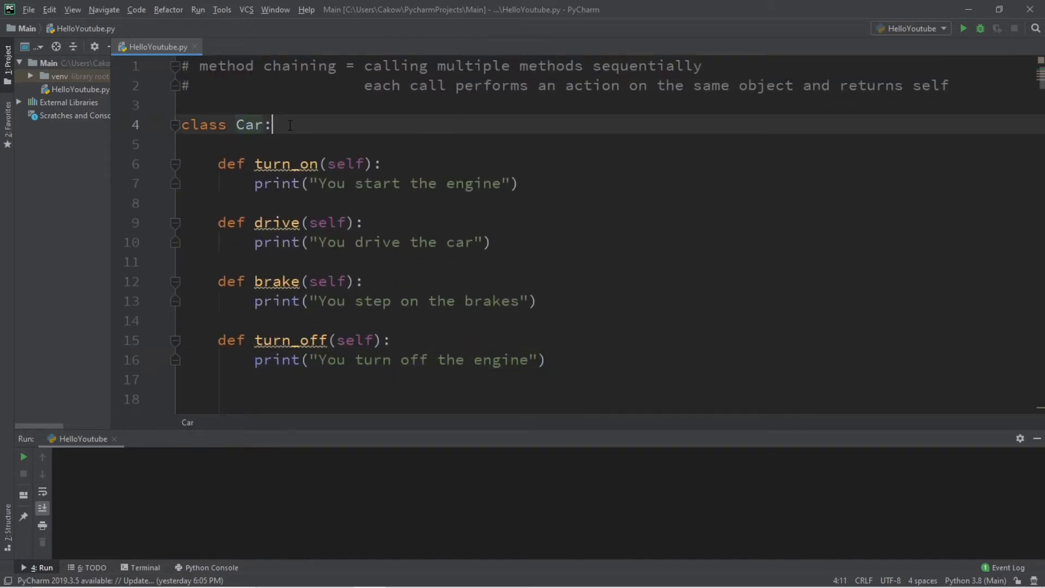
{"action": "scroll", "scroll_direction": "down", "scroll_amount": 3}
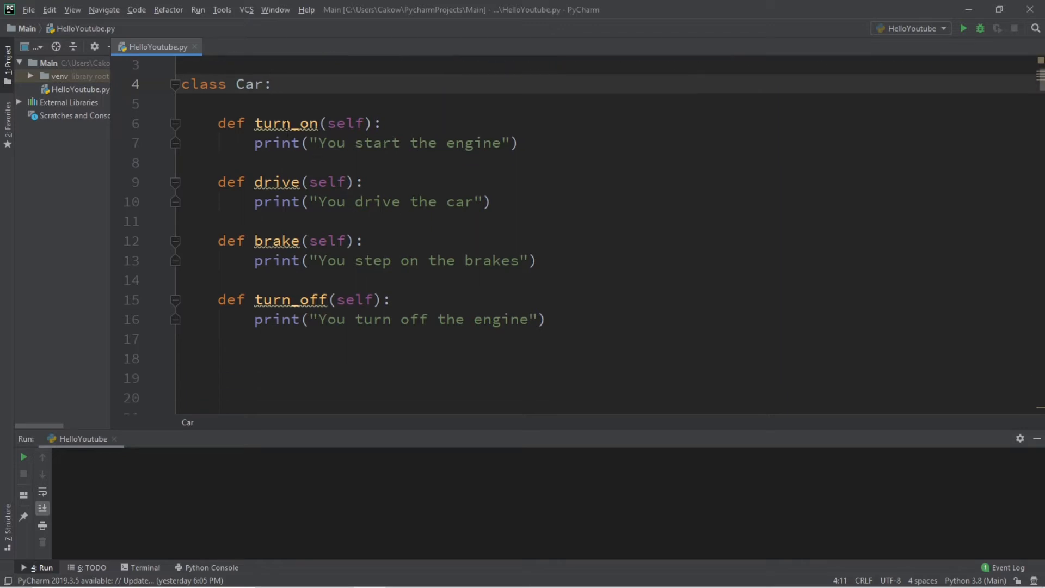
{"action": "double_click", "coordinate": [276, 240]}
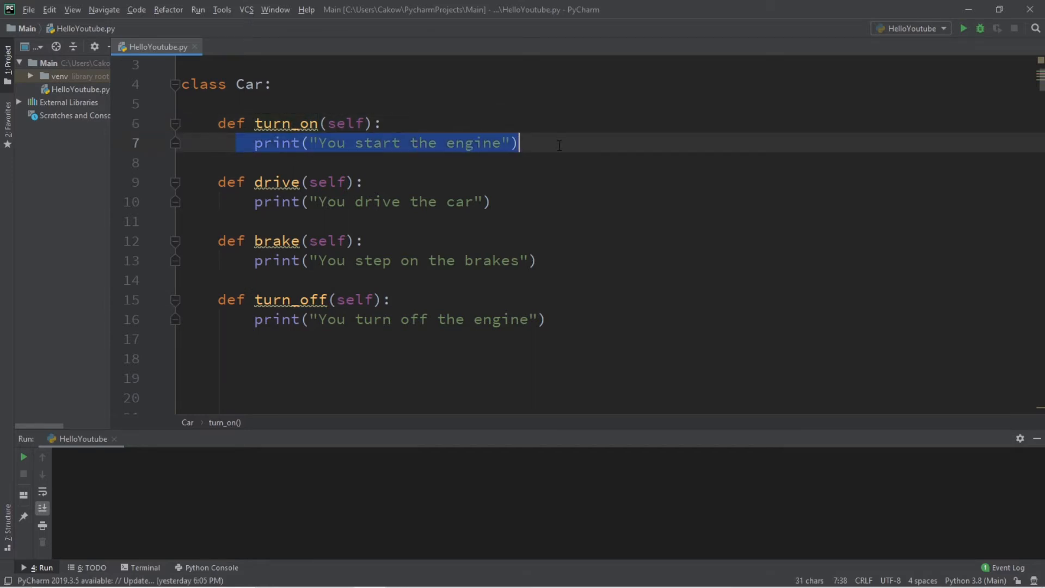
{"action": "left_click", "coordinate": [492, 201]}
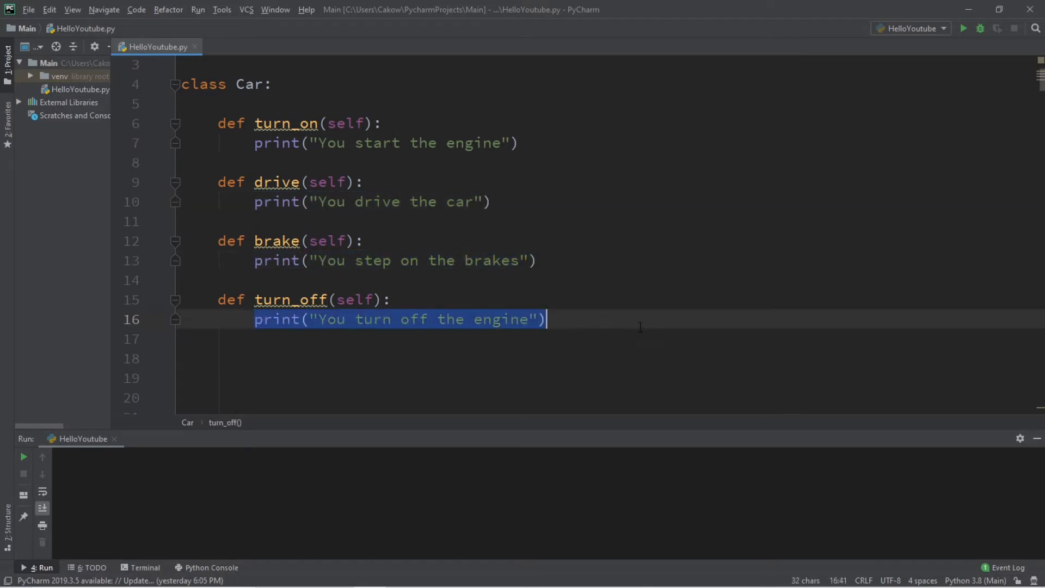
Step: Create car = Car() and review the turn_on and drive method names
{"action": "type", "text": "c"}
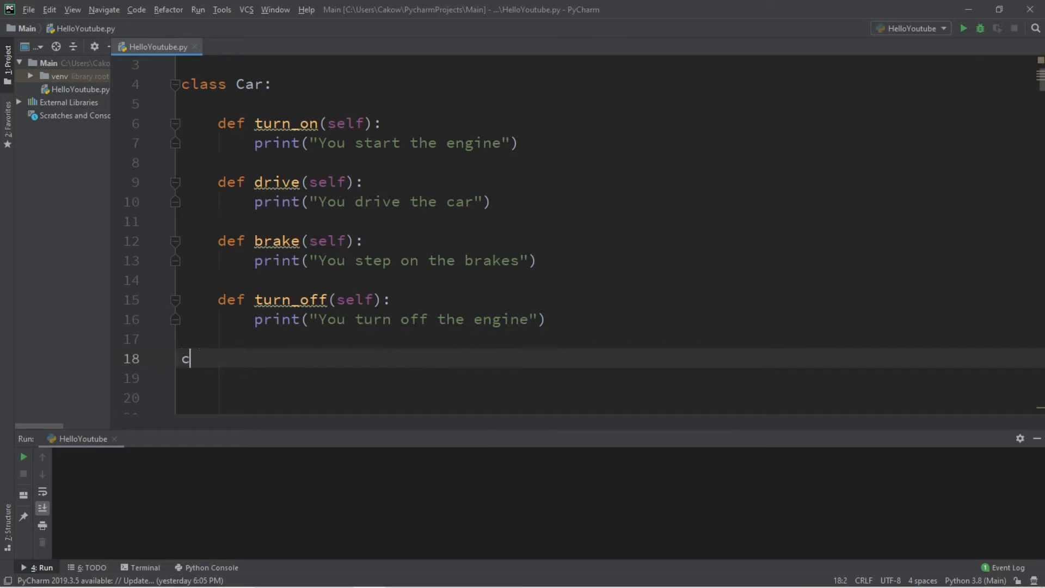
{"action": "type", "text": "ar = Car()"}
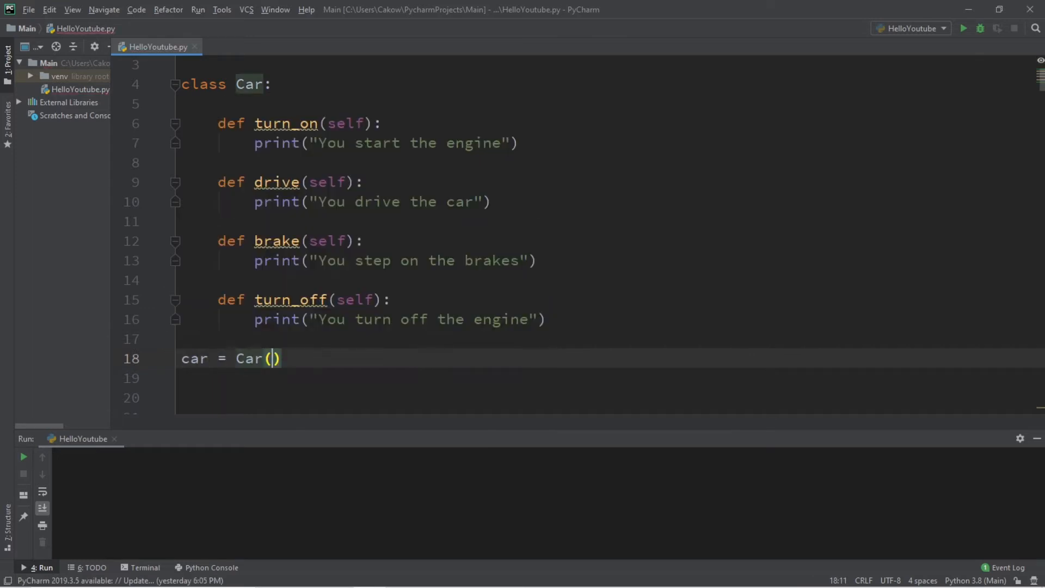
{"action": "key", "text": "enter"}
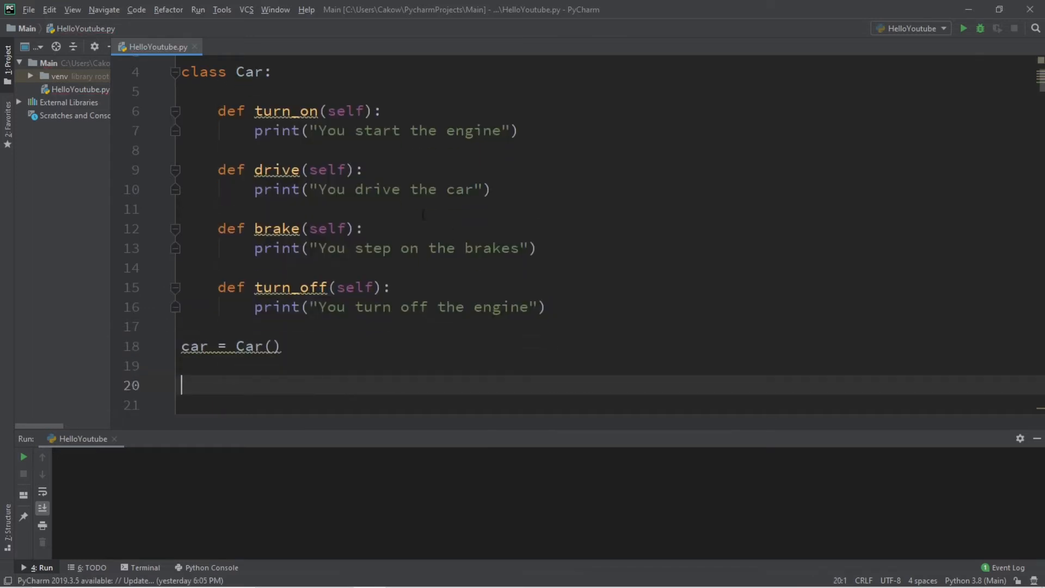
{"action": "double_click", "coordinate": [286, 111]}
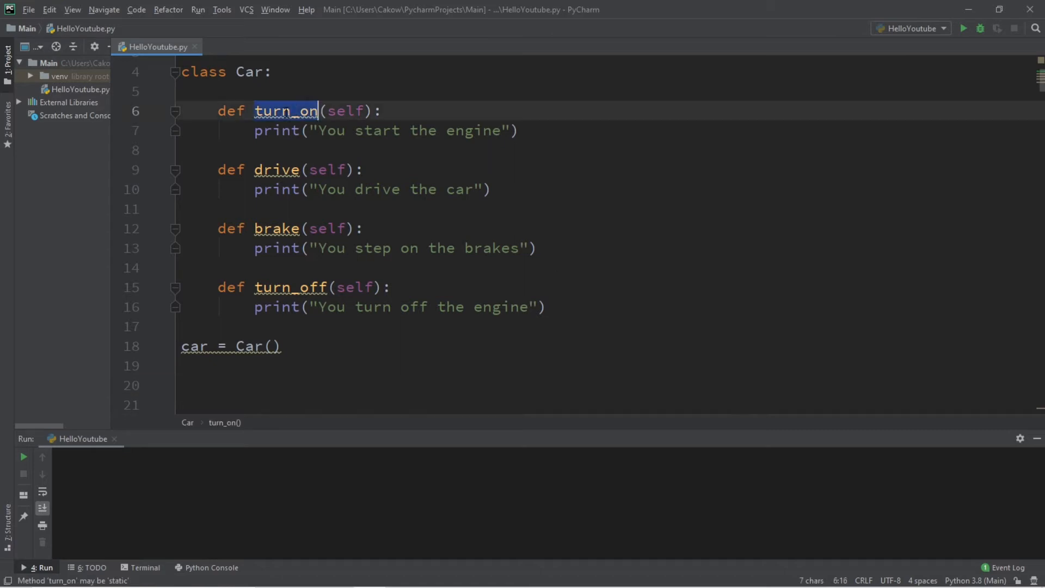
{"action": "double_click", "coordinate": [276, 169]}
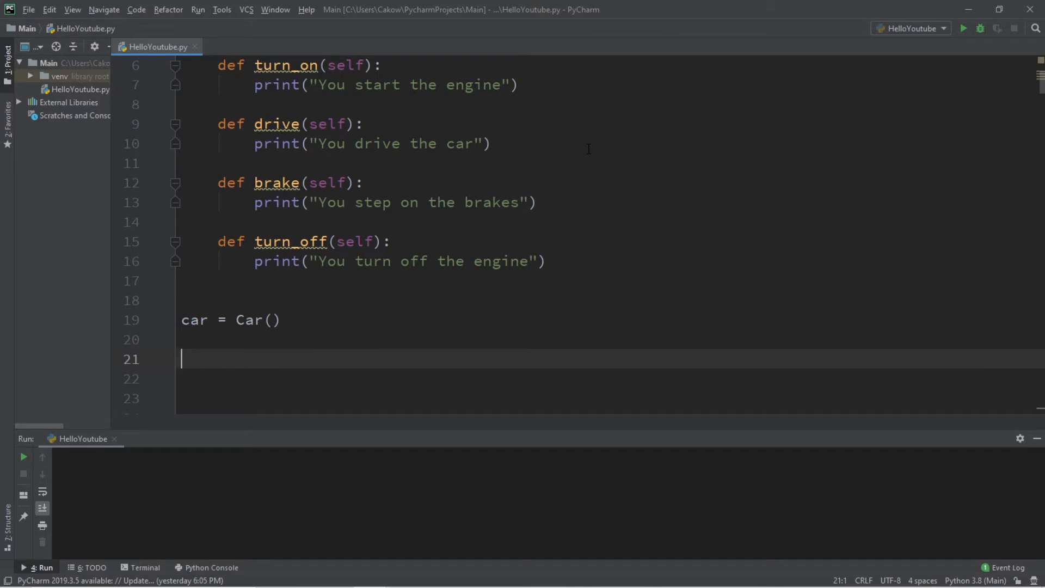
Step: Call car.turn_on() and car.drive() on separate lines and run to print both messages
{"action": "type", "text": "car"}
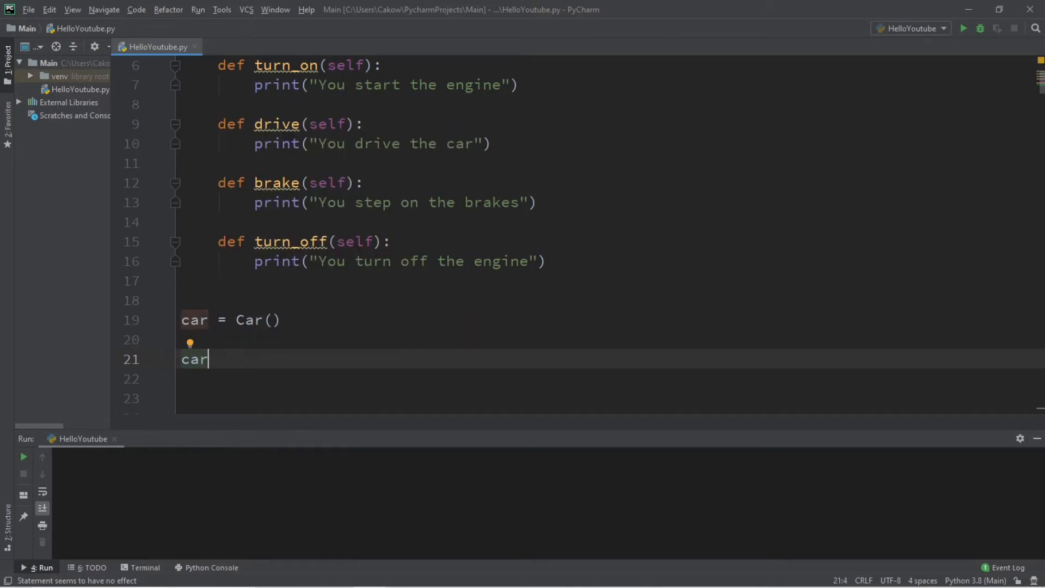
{"action": "type", "text": "."}
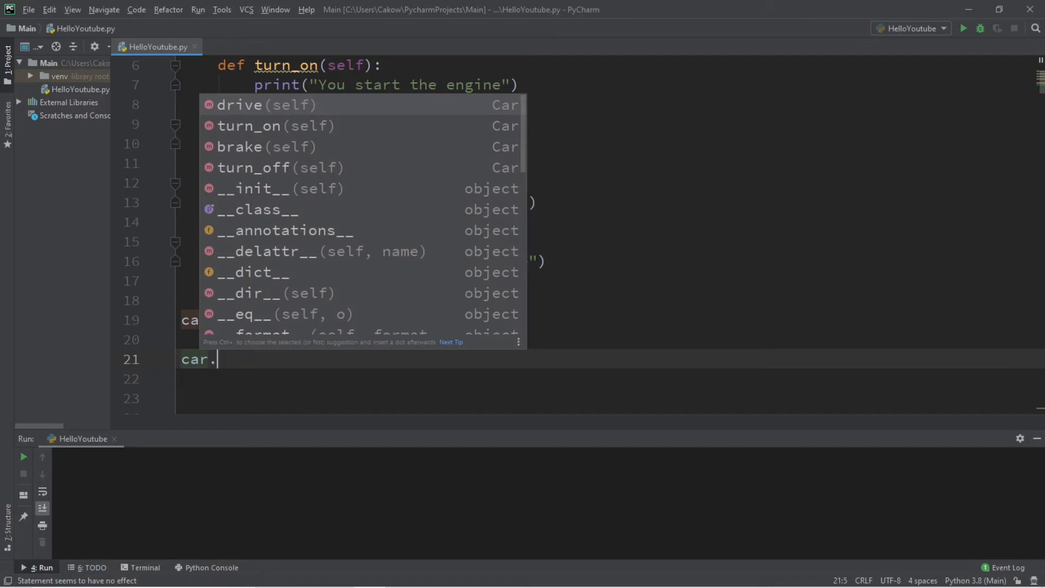
{"action": "mouse_move", "coordinate": [283, 130]}
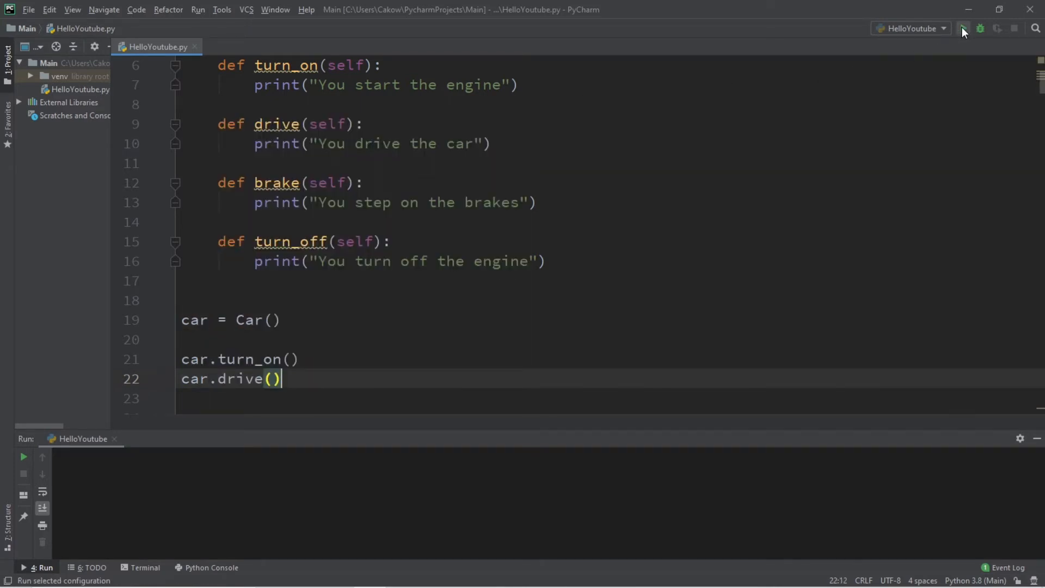
{"action": "left_click", "coordinate": [963, 28]}
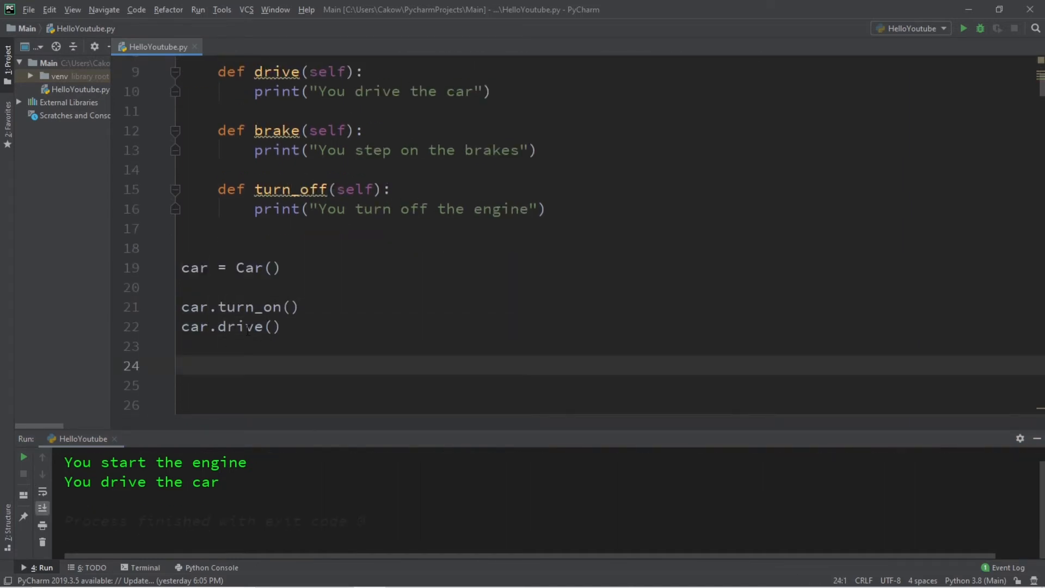
Step: Chain .drive() directly onto car.turn_on() to form car.turn_on().drive()
{"action": "left_click_drag", "start_coordinate": [181, 307], "coordinate": [279, 327]}
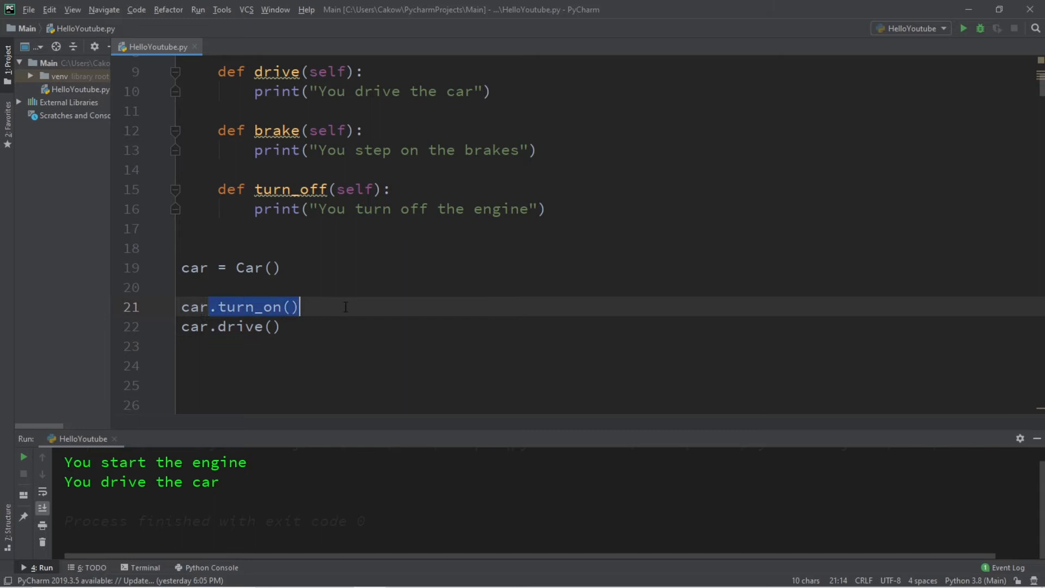
{"action": "type", "text": "."}
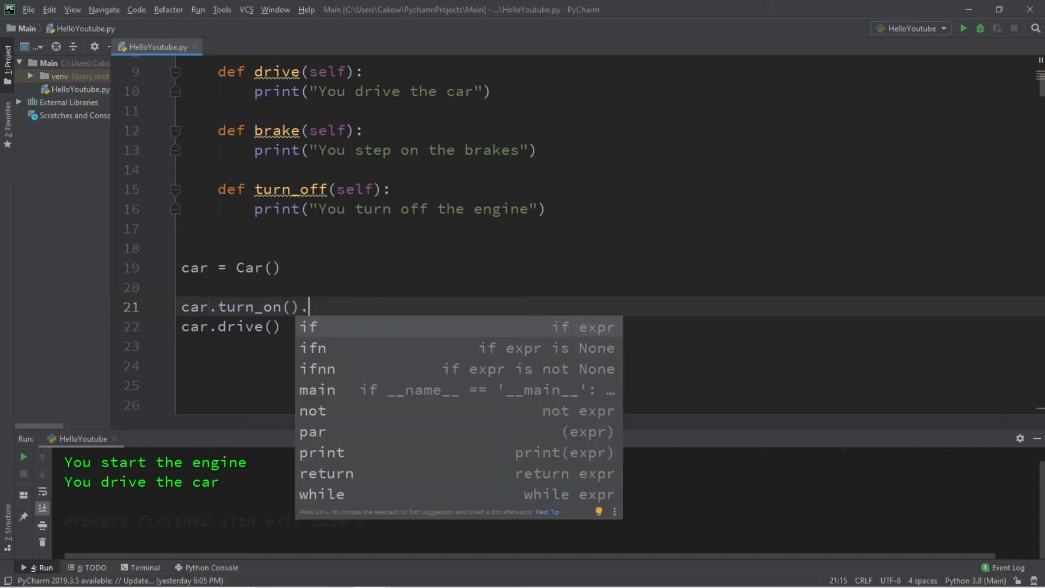
{"action": "type", "text": "drive"}
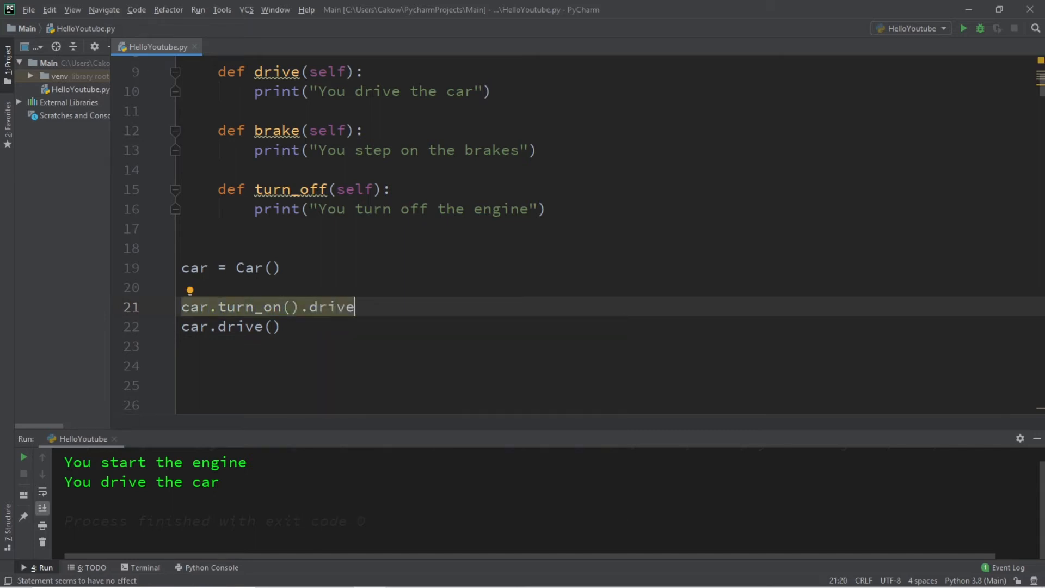
{"action": "type", "text": "()"}
{"action": "type", "text": "return s"}
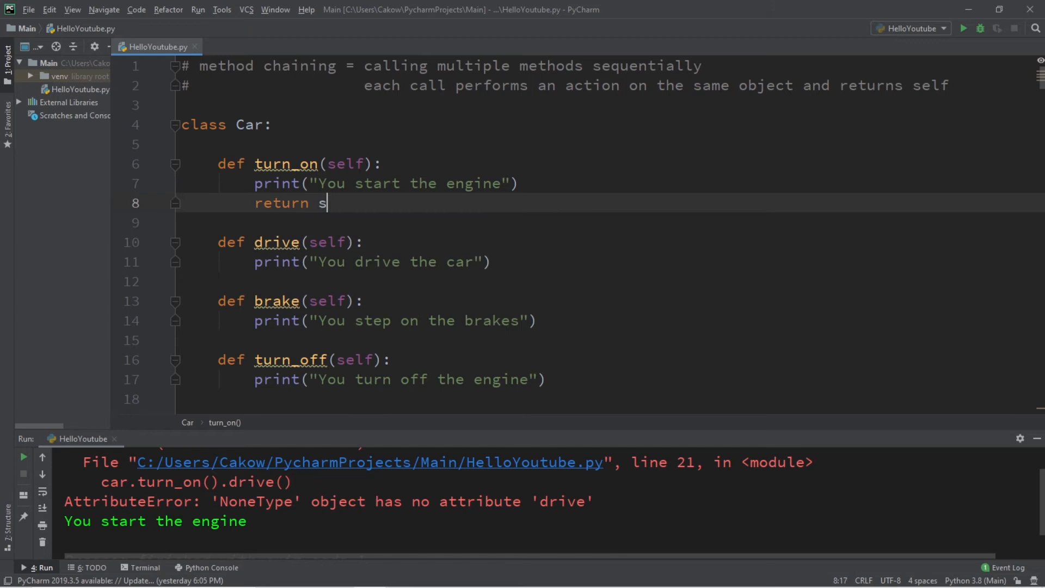
Step: Add return self to the Car methods and mark the chained car.turn_on().drive() call
{"action": "type", "text": "elf"}
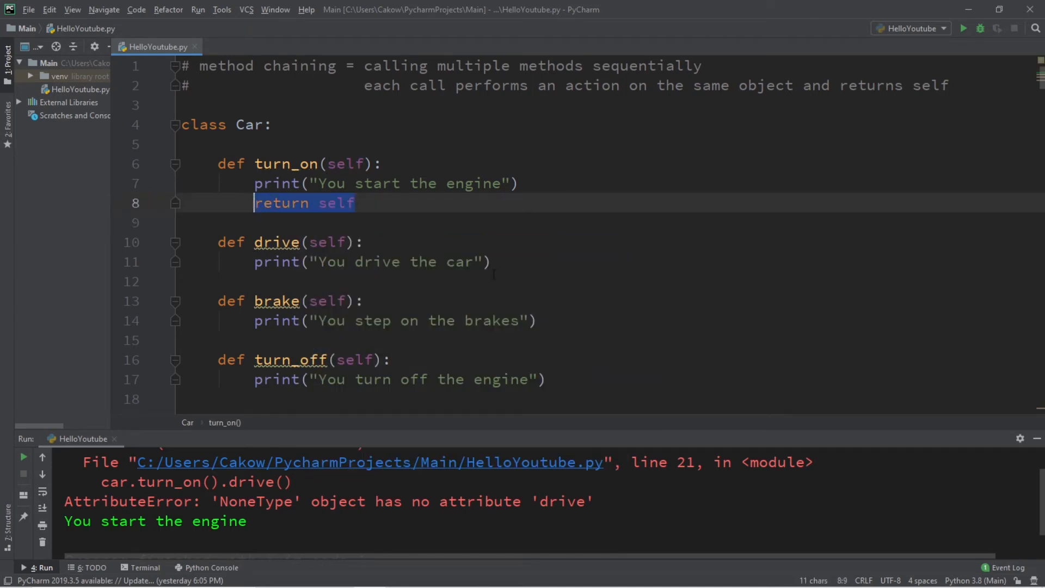
{"action": "type", "text": "return self"}
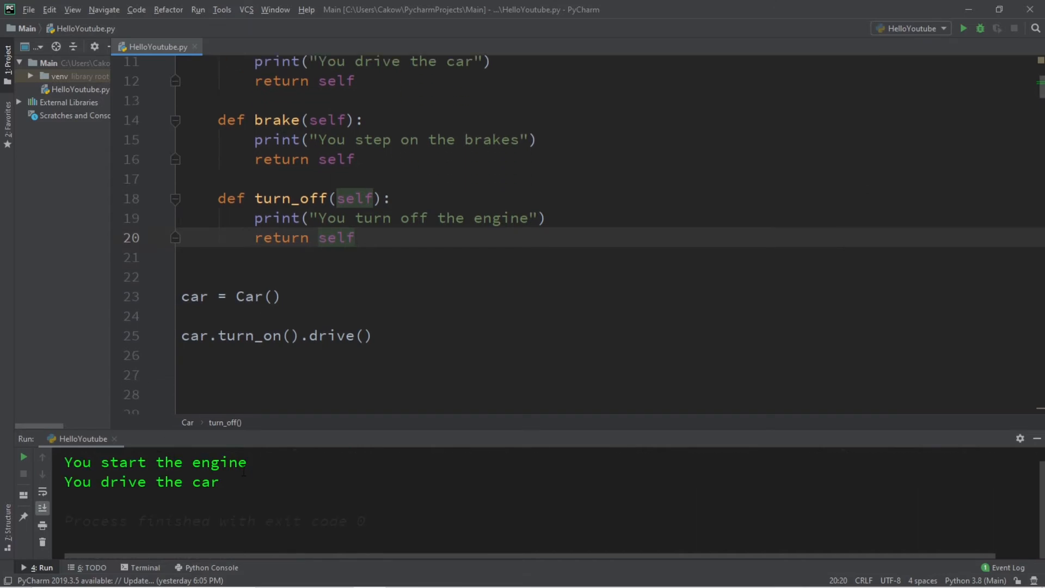
{"action": "left_click", "coordinate": [355, 237]}
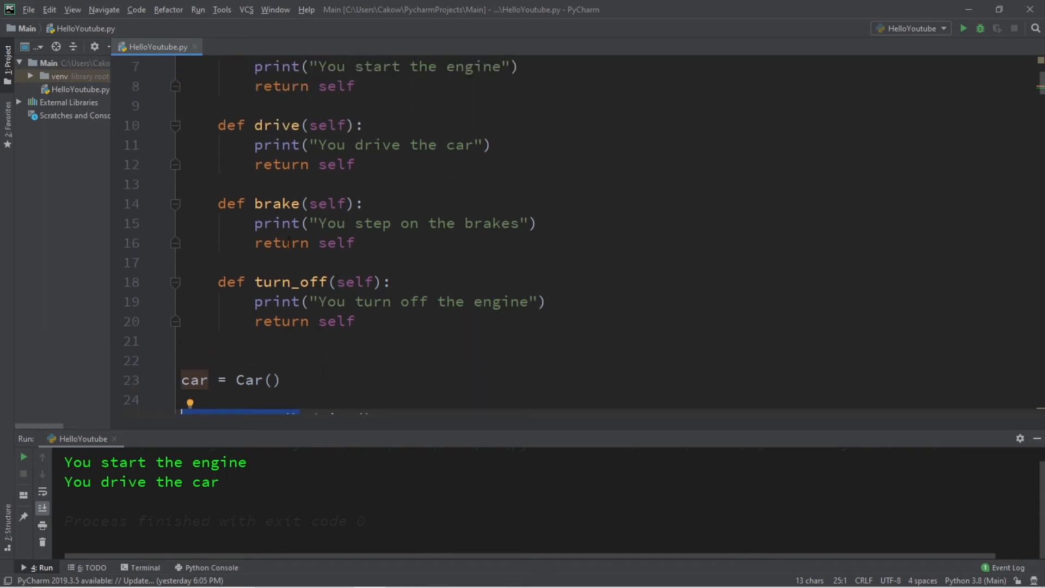
Step: Finish the car.drive() line, select it and move down past the first chain
{"action": "type", "text": "car.drive()"}
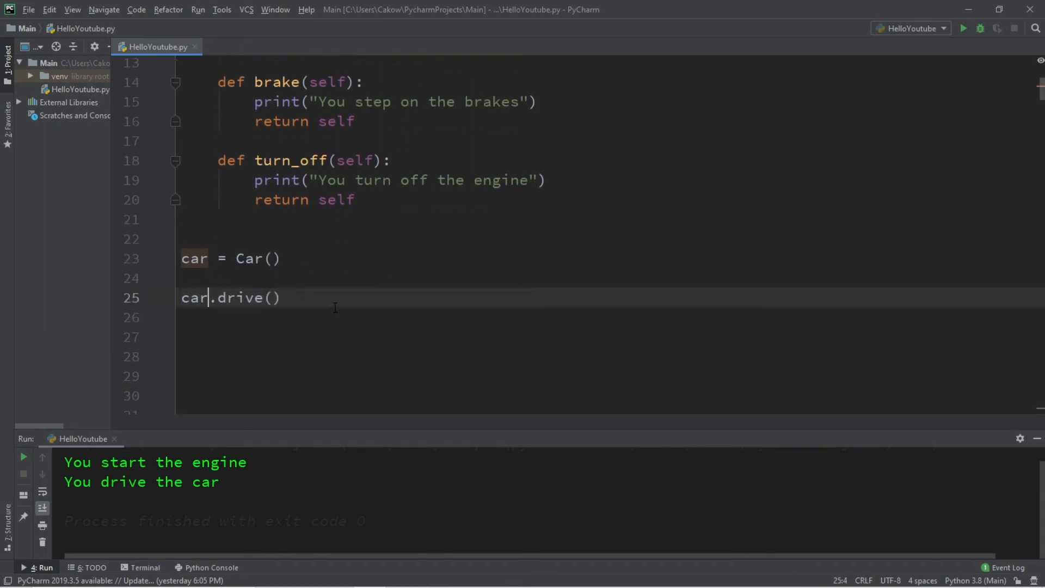
{"action": "triple_click", "coordinate": [230, 297]}
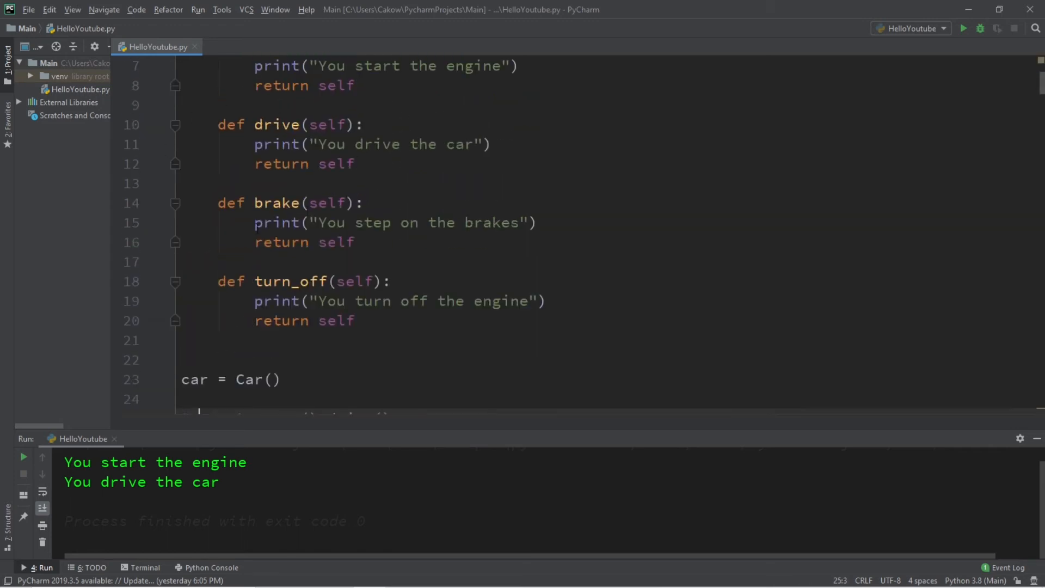
{"action": "scroll", "scroll_direction": "down", "scroll_amount": 3}
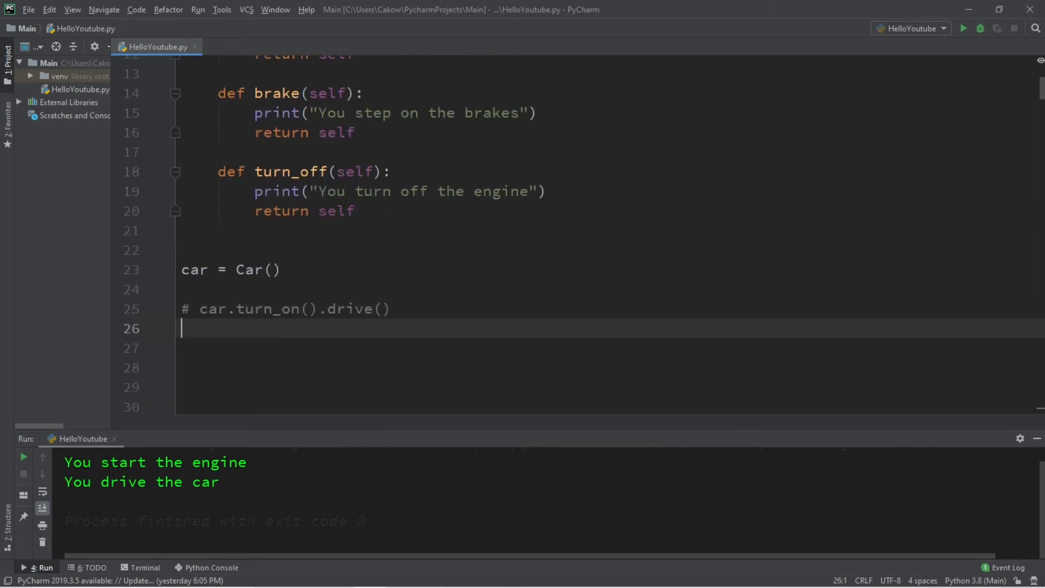
Step: Write car.brake().turn_off(), run it to print both messages, then comment it out
{"action": "type", "text": "car."}
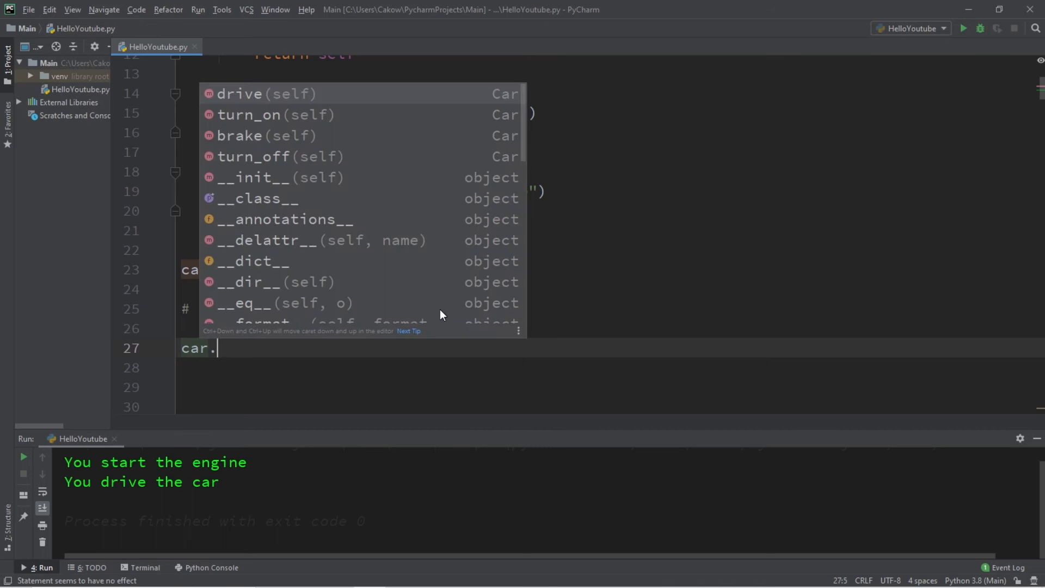
{"action": "left_click", "coordinate": [240, 135]}
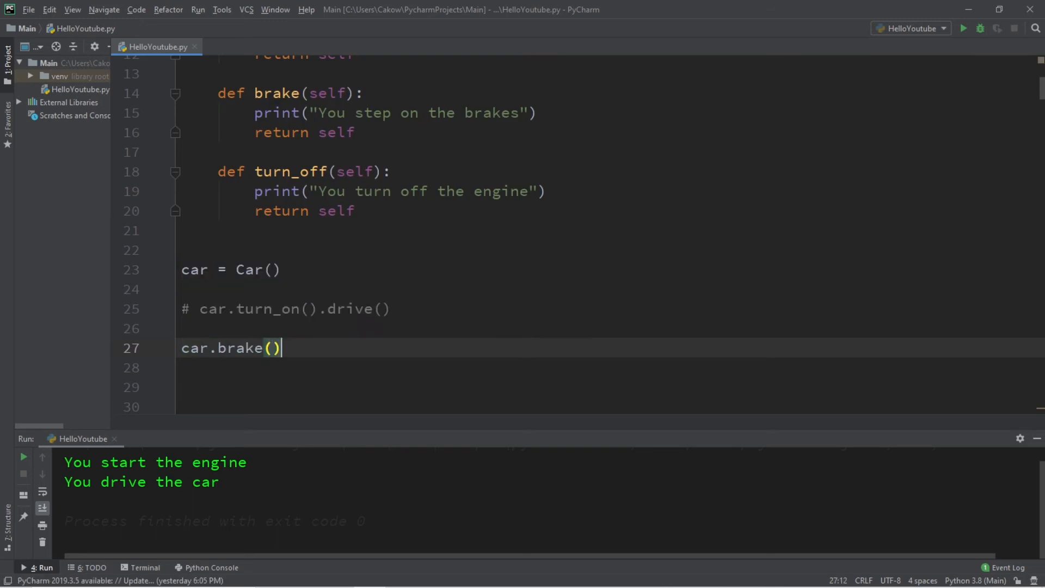
{"action": "type", "text": ".turn_off("}
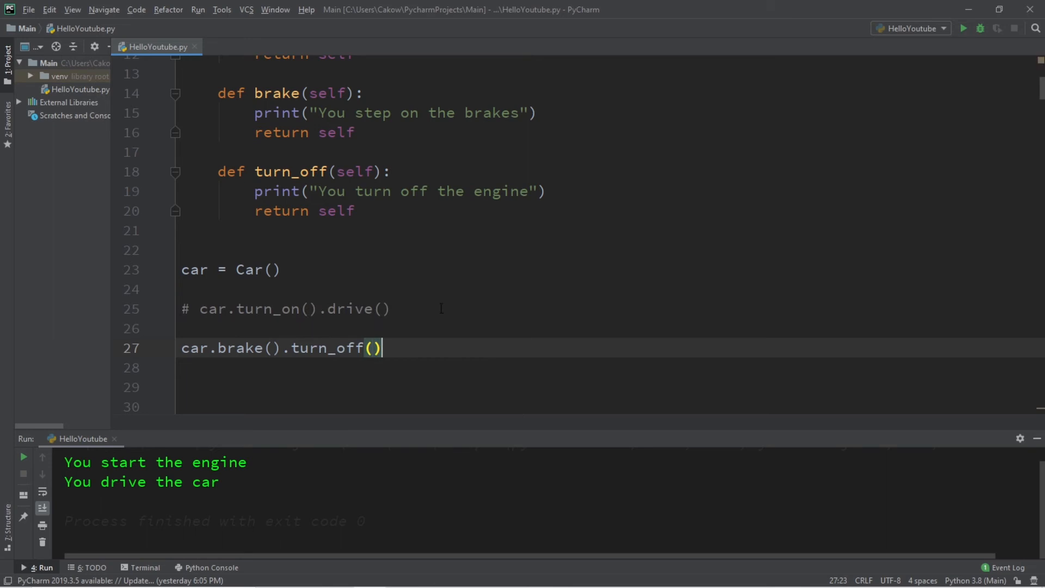
{"action": "left_click", "coordinate": [960, 28]}
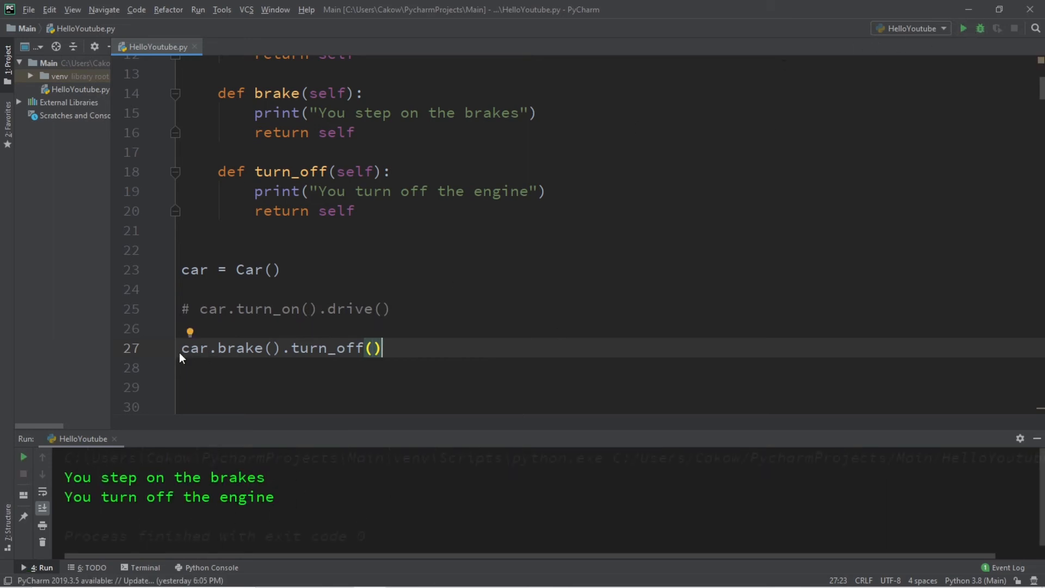
{"action": "key", "text": "ctrl+/"}
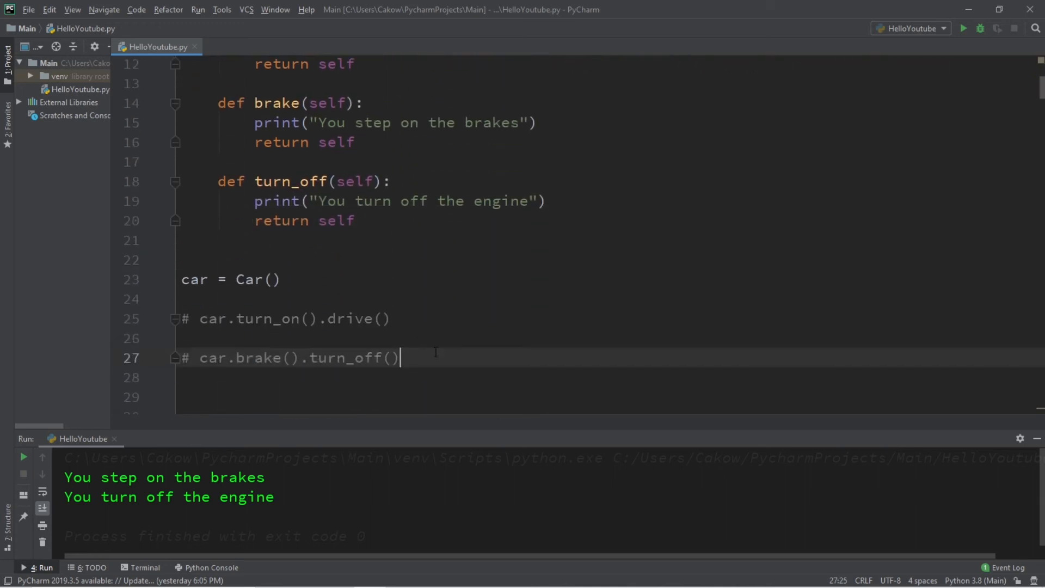
Step: Write car.turn_on().drive().brake().turn_off() in one statement and highlight its turn_on call
{"action": "type", "text": "car"}
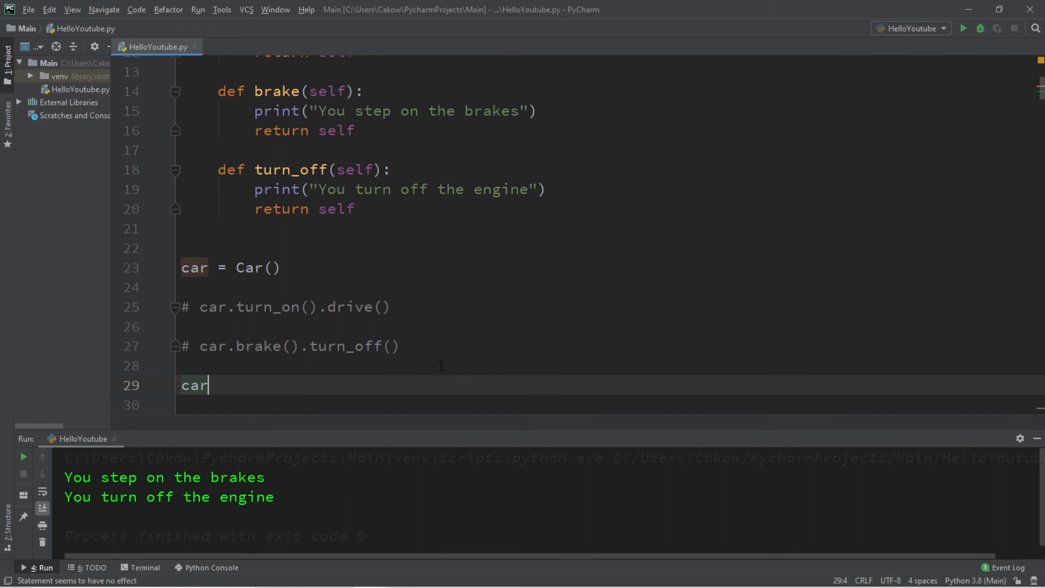
{"action": "type", "text": ".turn_on("}
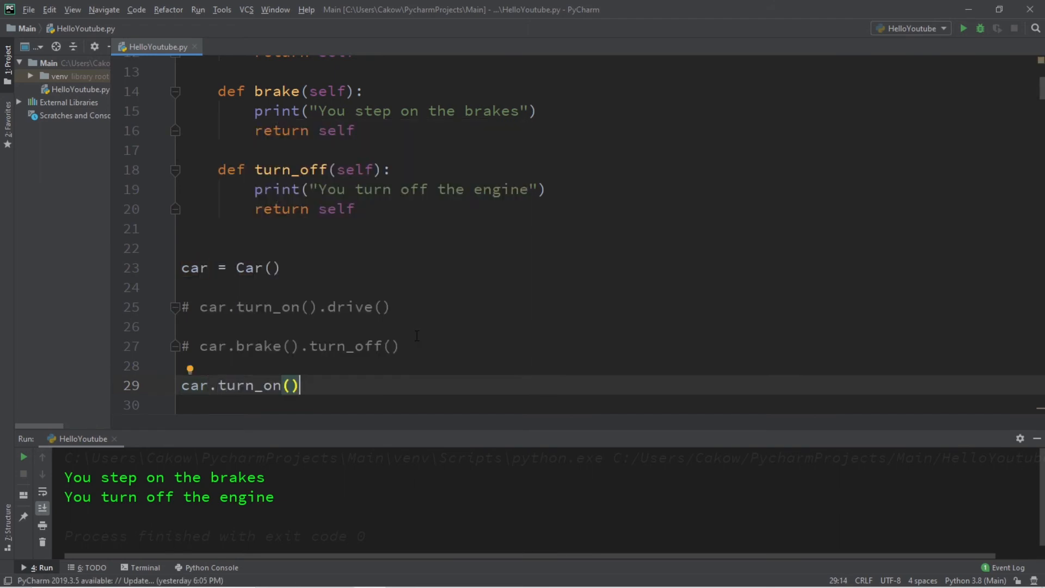
{"action": "type", "text": ".drive()."}
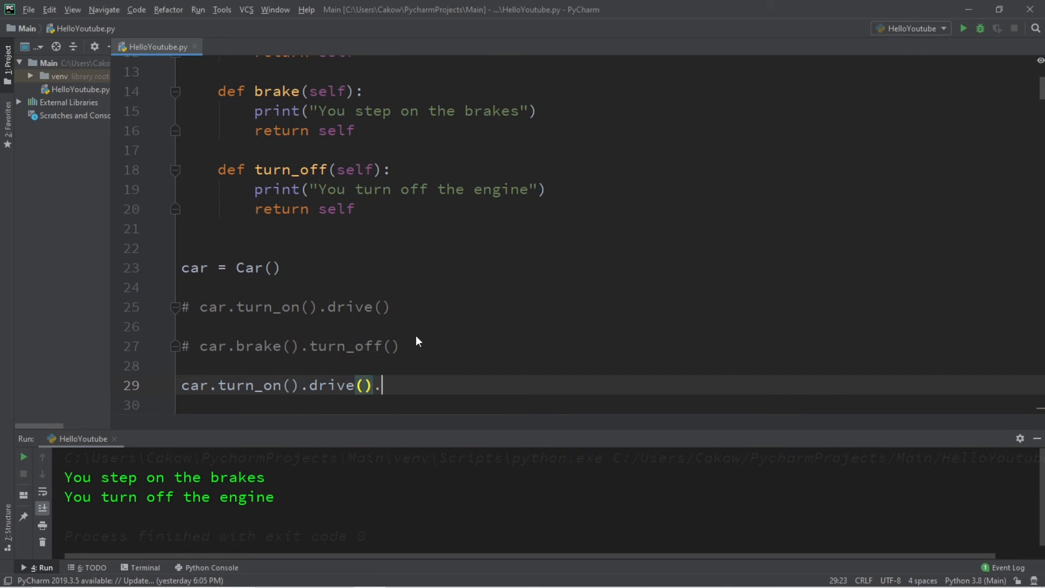
{"action": "type", "text": "brake()"}
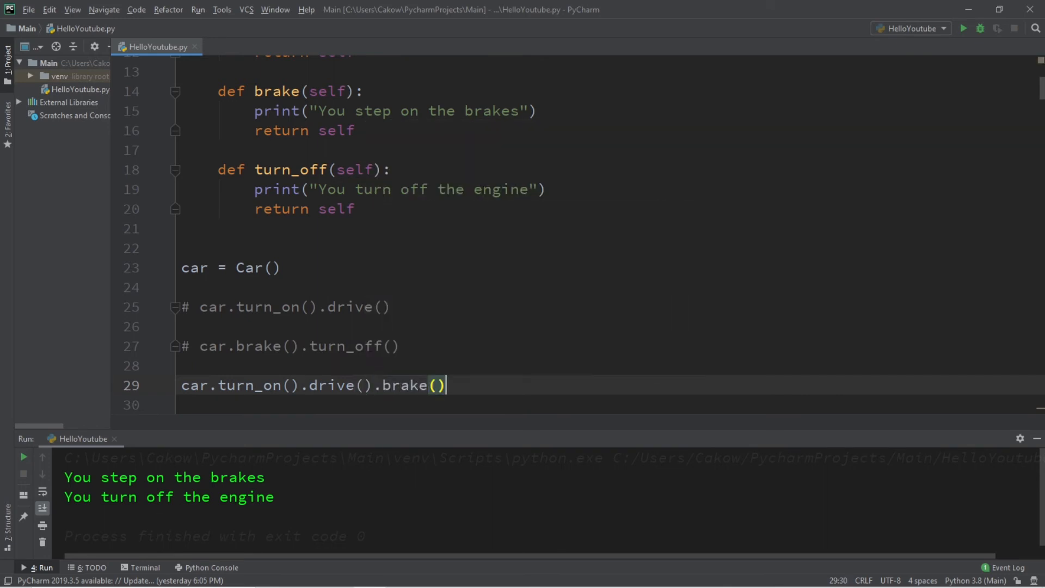
{"action": "type", "text": ".turn_off("}
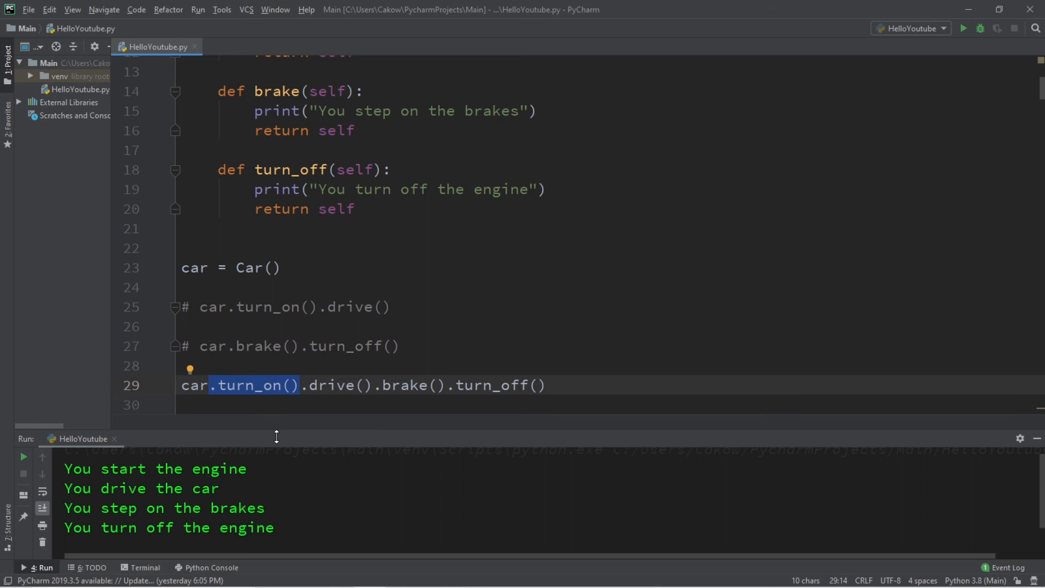
{"action": "triple_click", "coordinate": [155, 468]}
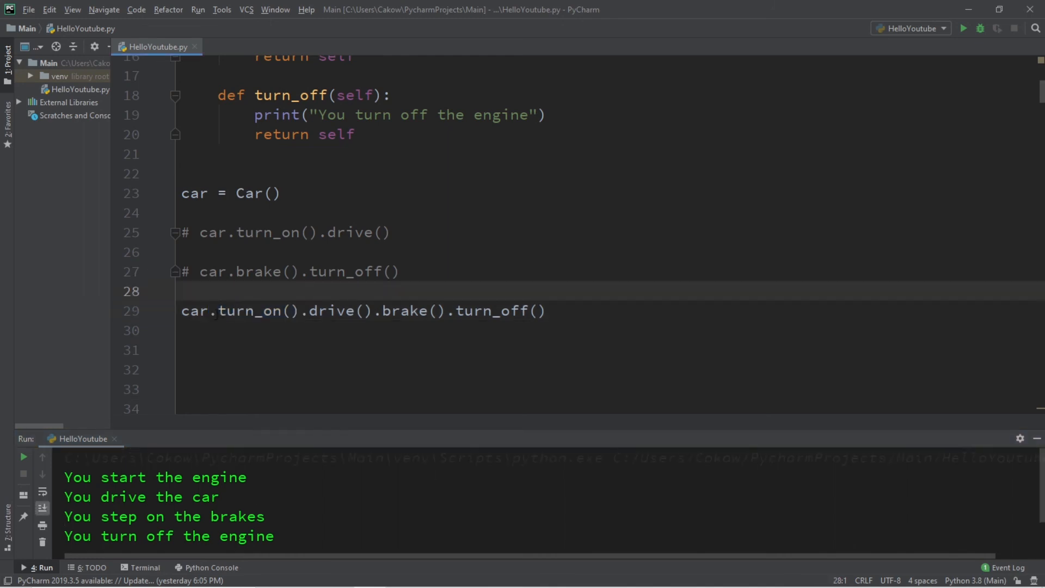
Step: Break the four-method chain after turn_on() so each chained call sits on its own line
{"action": "left_click_drag", "start_coordinate": [214, 310], "coordinate": [546, 310]}
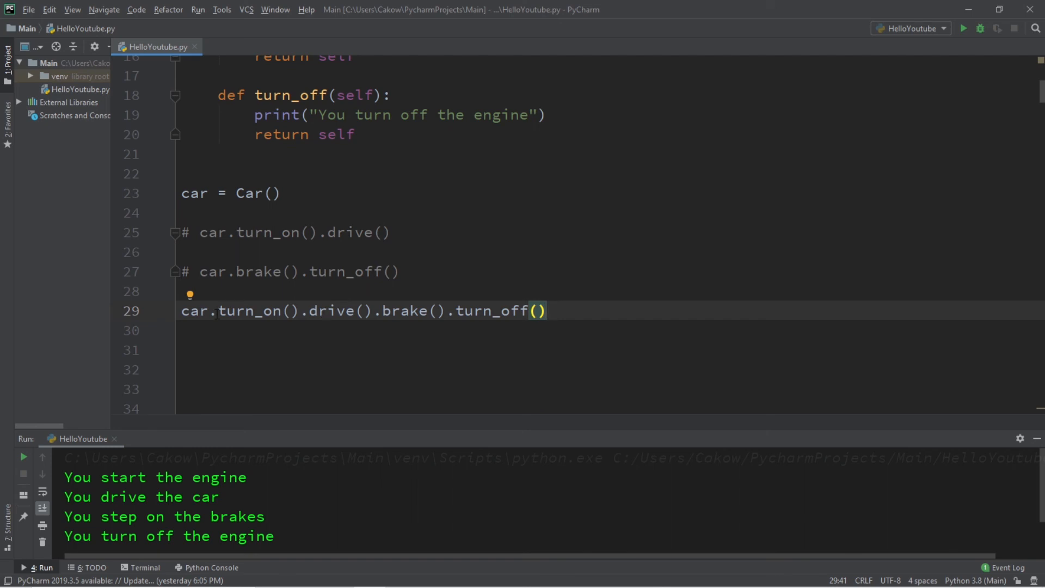
{"action": "left_click", "coordinate": [293, 310]}
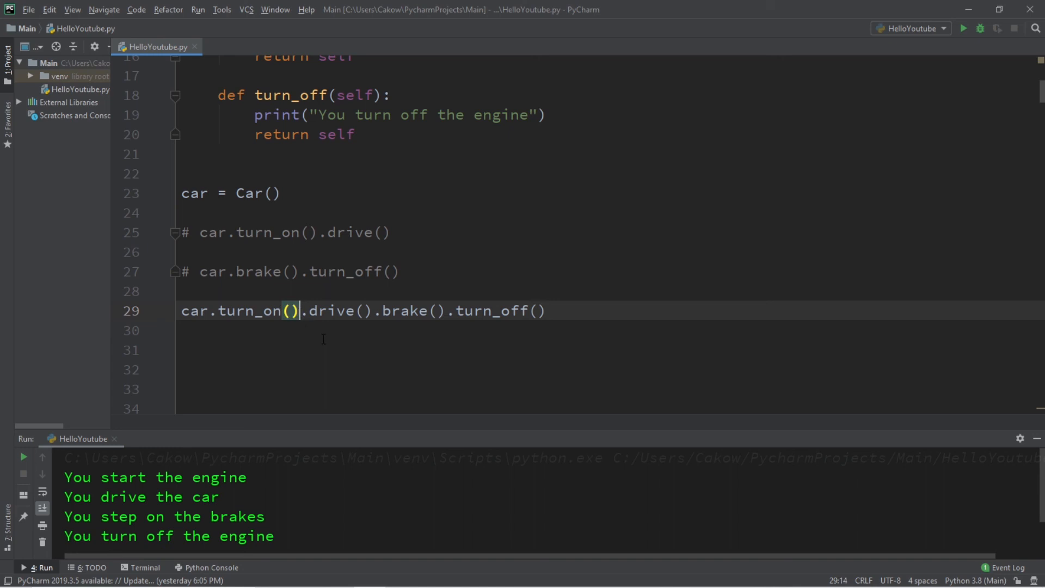
{"action": "key", "text": "enter"}
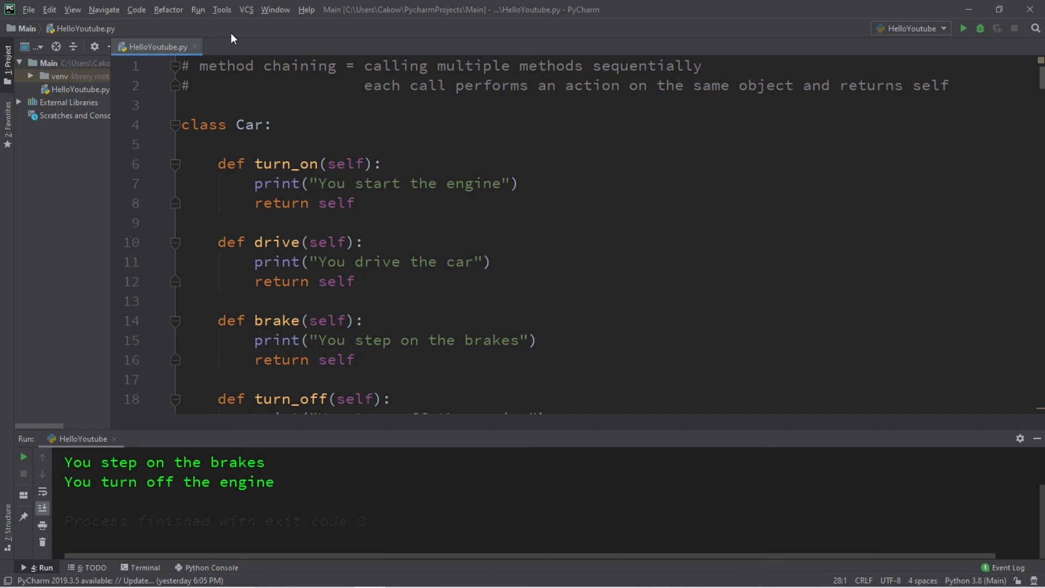
{"action": "left_click", "coordinate": [418, 66]}
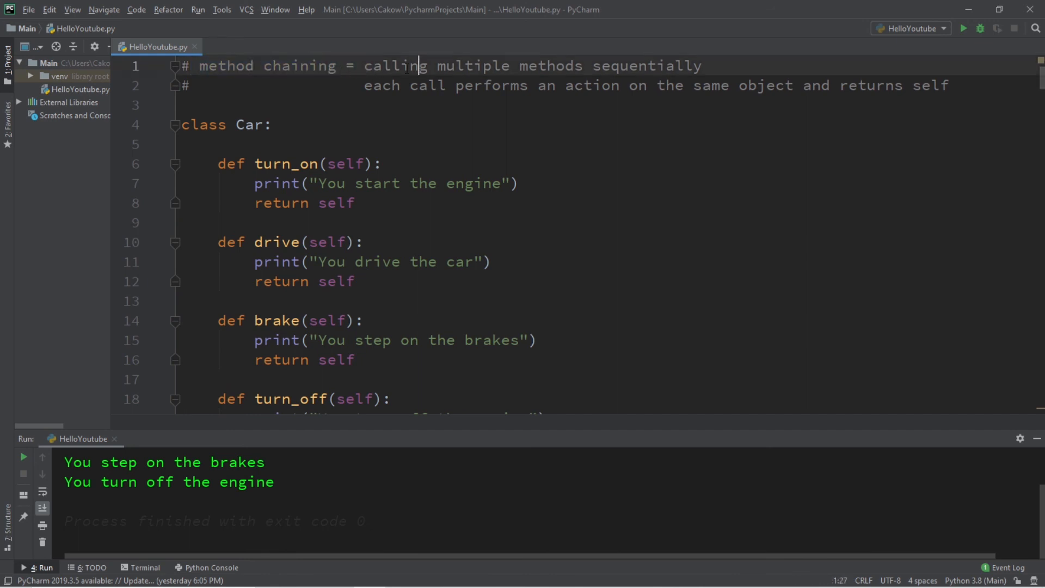
{"action": "double_click", "coordinate": [645, 65]}
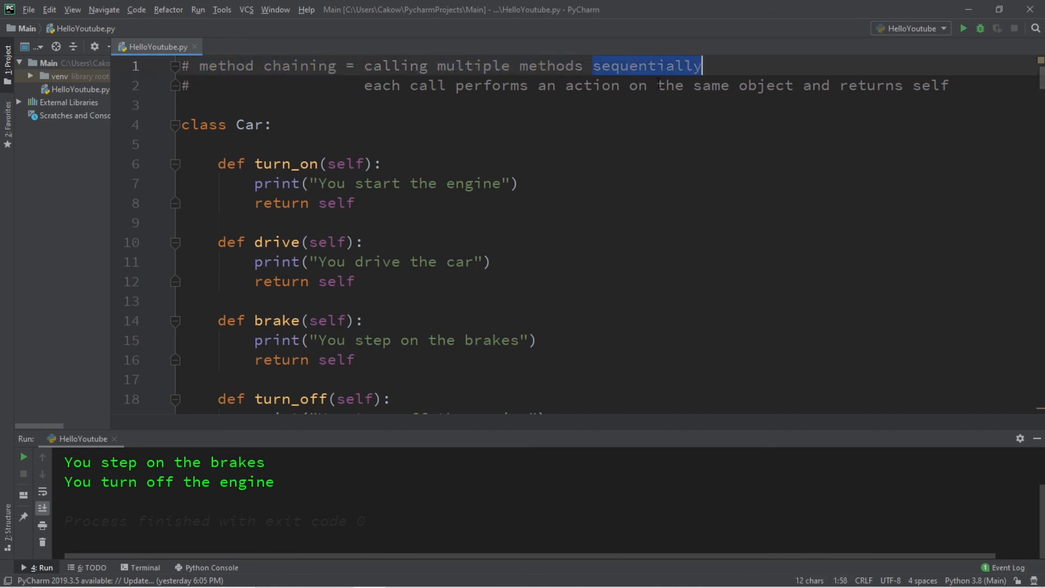
{"action": "left_click", "coordinate": [701, 85]}
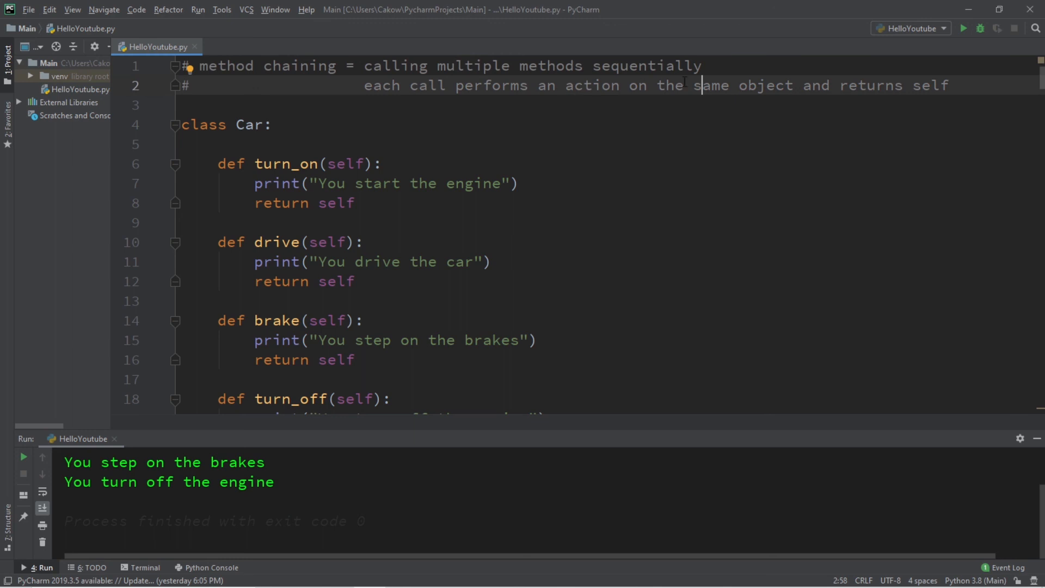
{"action": "double_click", "coordinate": [928, 85]}
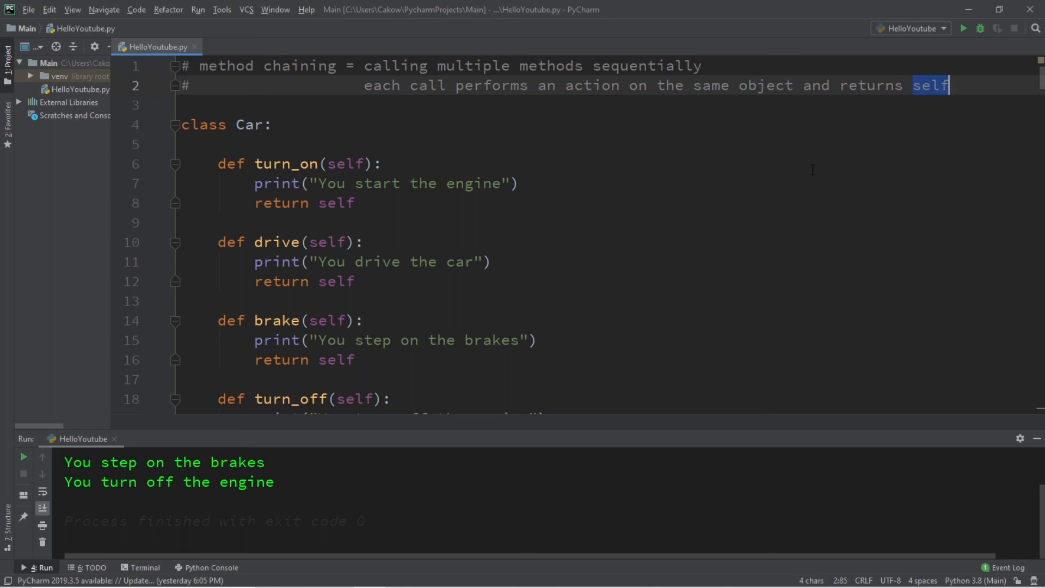
{"action": "scroll", "scroll_direction": "down", "scroll_amount": 3}
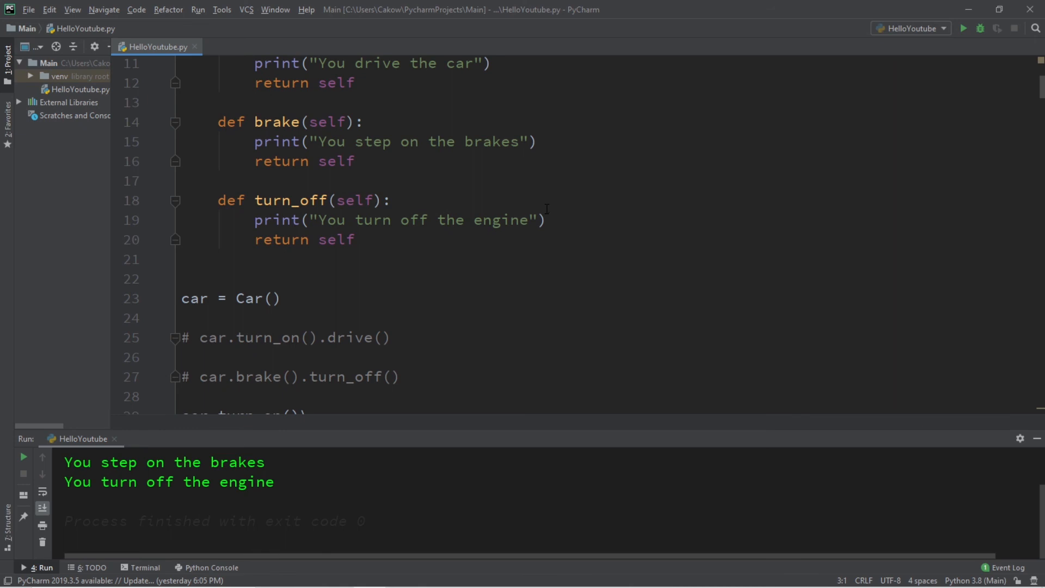
{"action": "scroll", "scroll_direction": "down", "scroll_amount": 3}
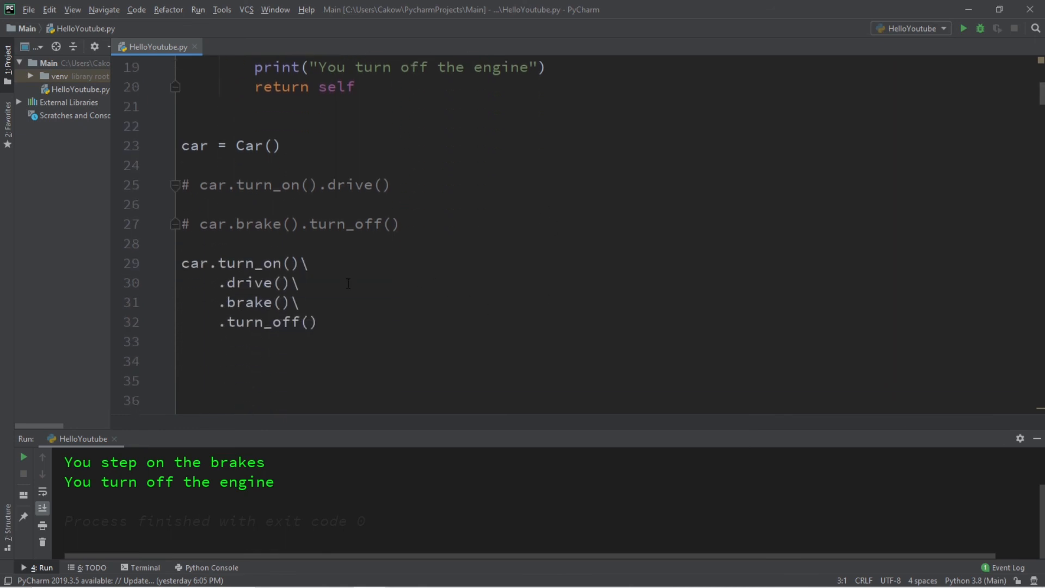